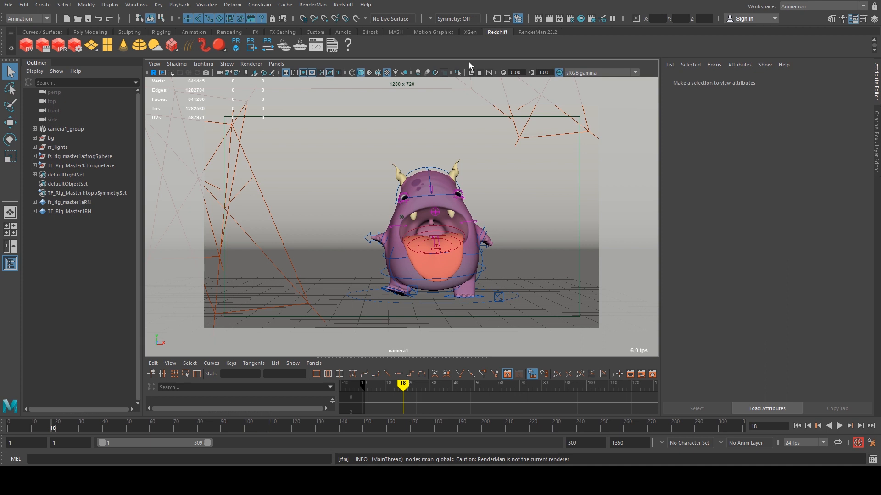
pyautogui.moveTo(203, 209)
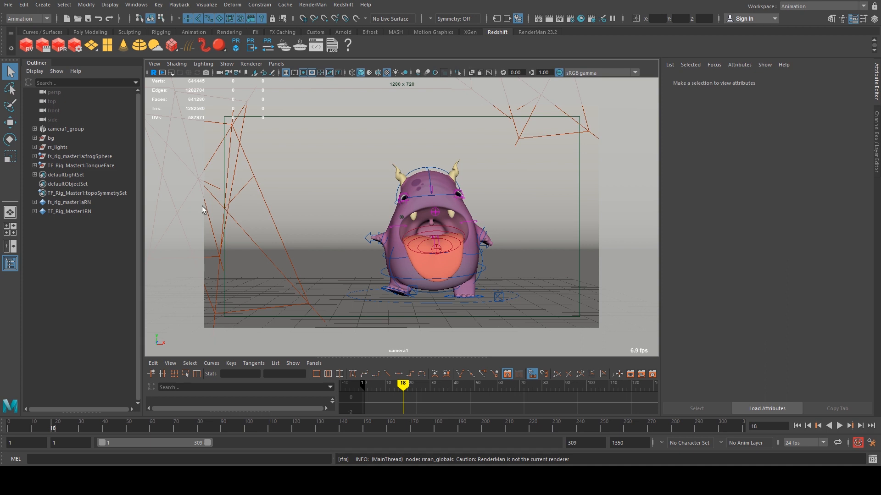
pyautogui.moveTo(409, 212)
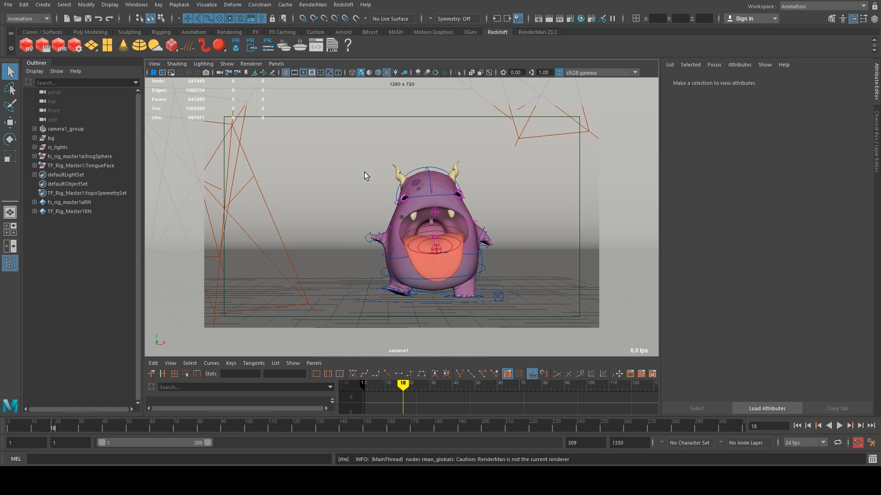
pyautogui.moveTo(304, 187)
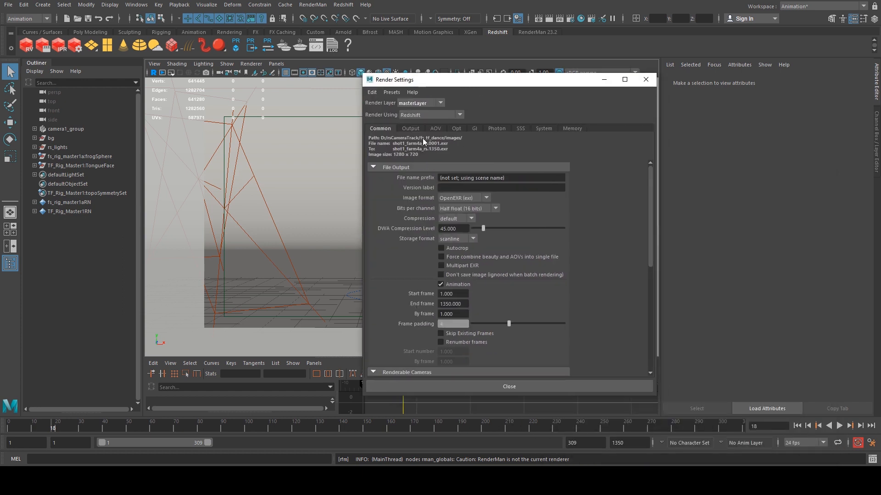
# Step: Replace the MotionVectors AOV with a fresh Motion Vectors pass and enable Output Raw Vectors
pyautogui.click(435, 128)
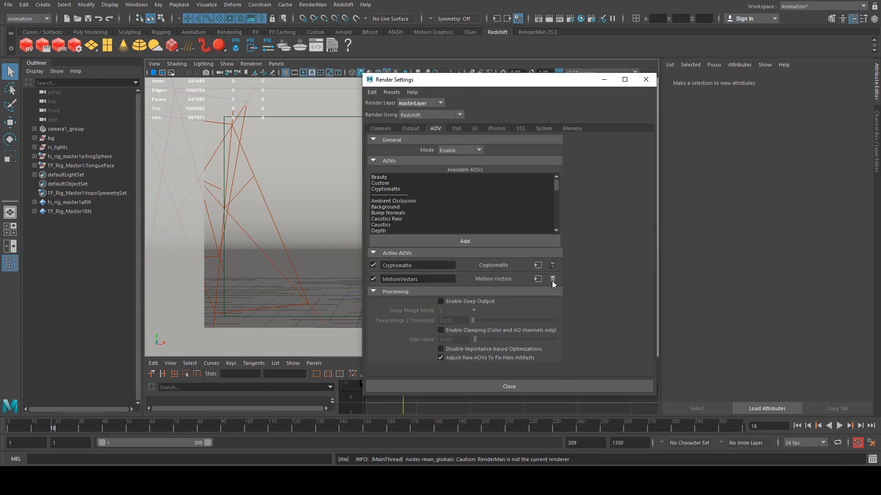
pyautogui.click(551, 279)
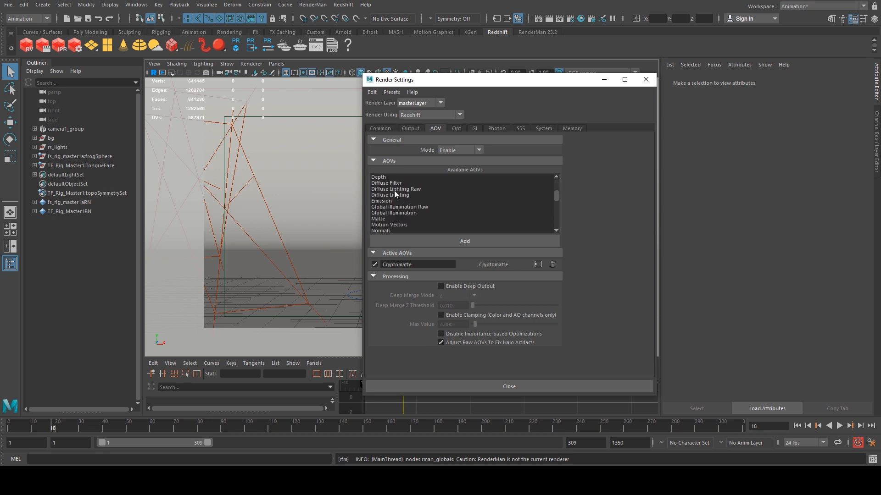
pyautogui.click(389, 224)
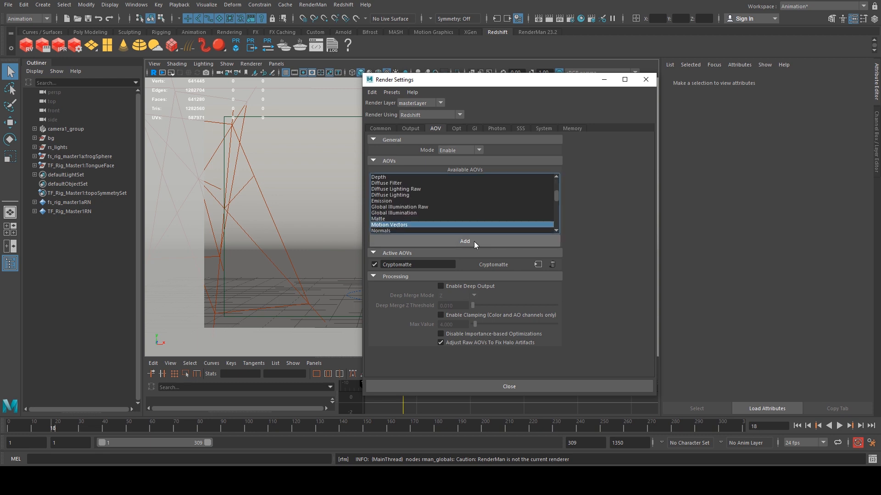
pyautogui.click(464, 241)
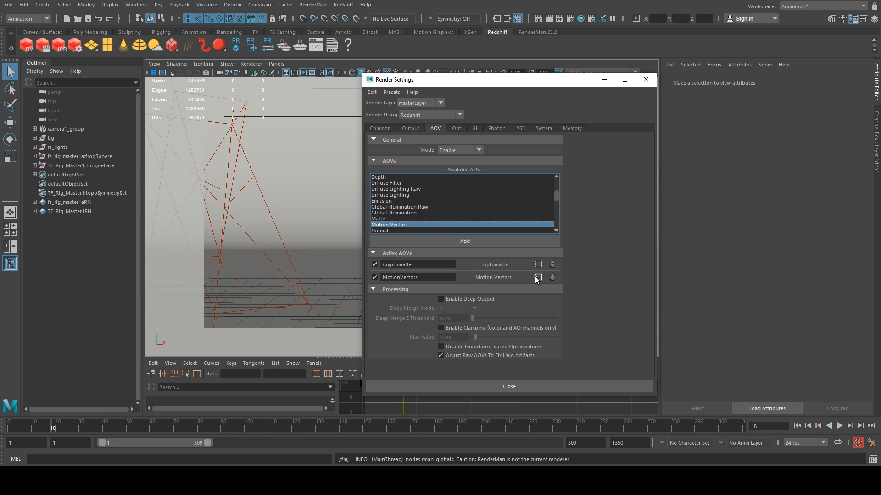
pyautogui.click(537, 277)
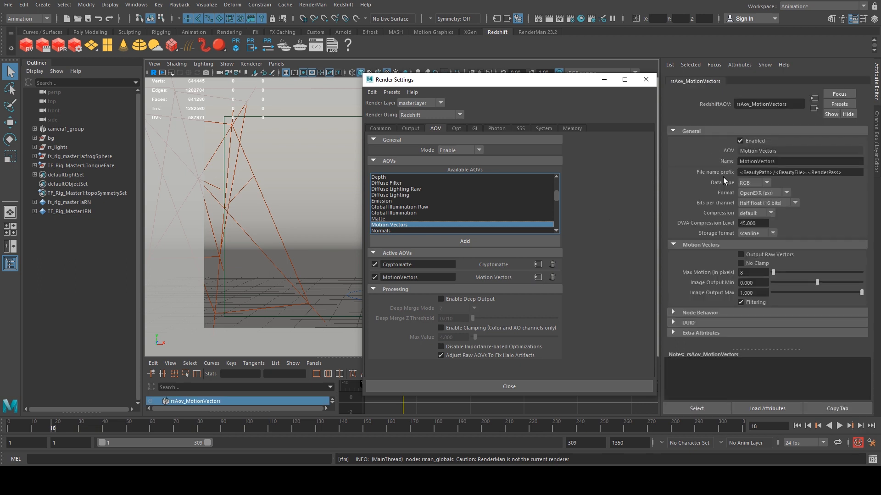
pyautogui.click(741, 254)
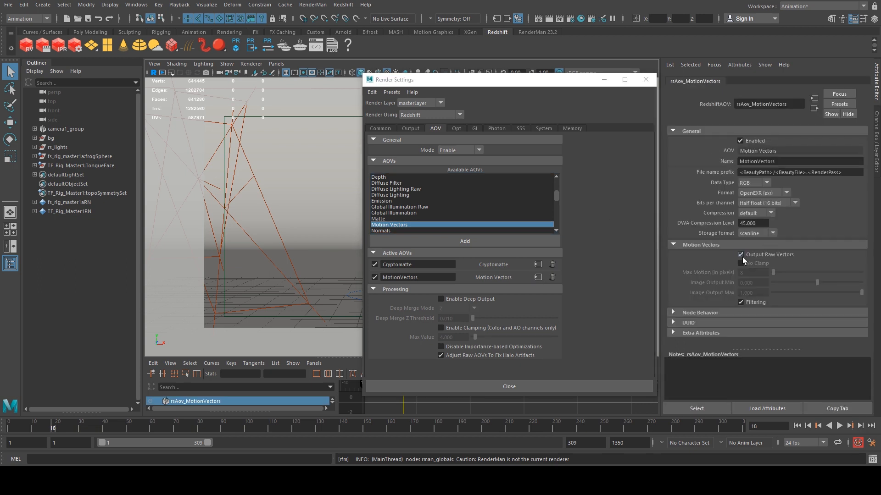
pyautogui.moveTo(503, 210)
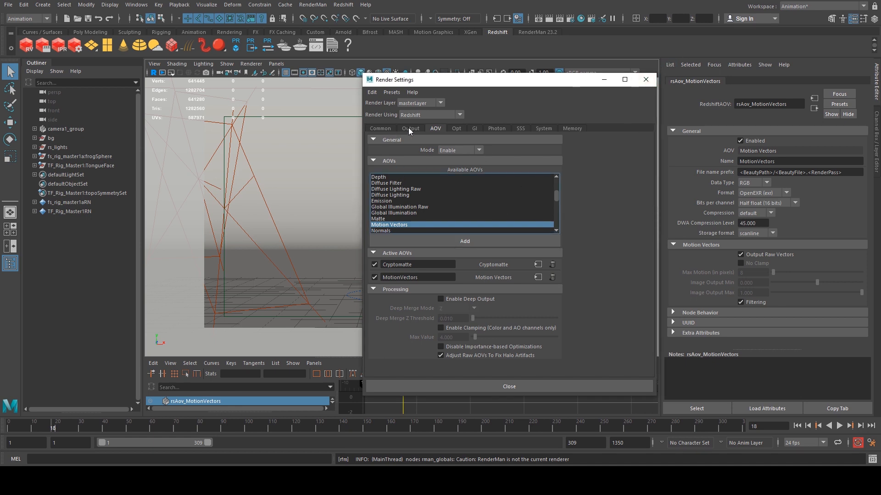
pyautogui.moveTo(490, 290)
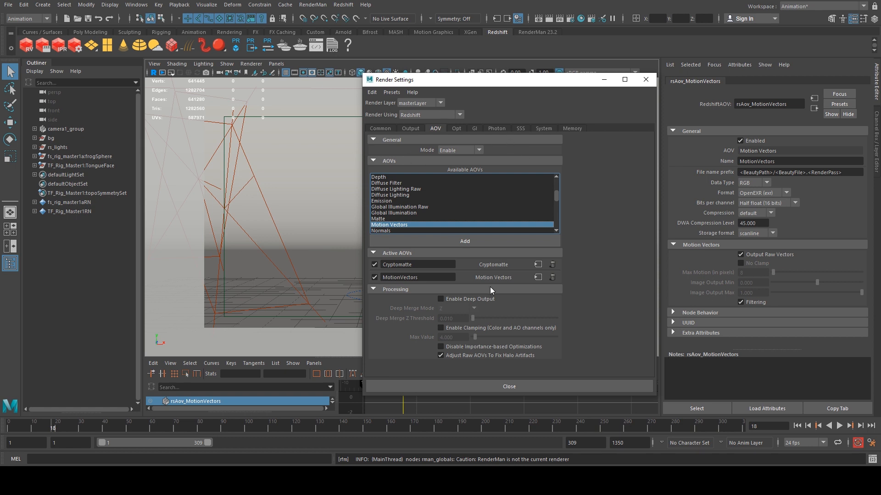
pyautogui.moveTo(468, 263)
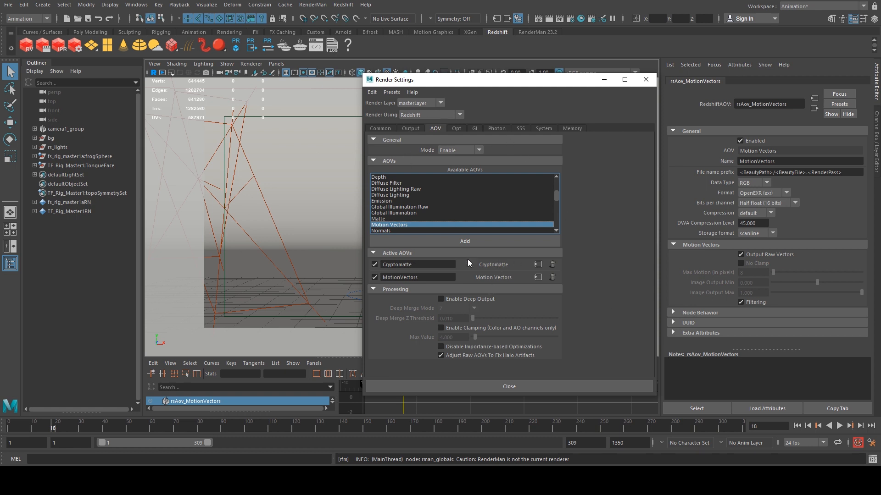
pyautogui.moveTo(395, 133)
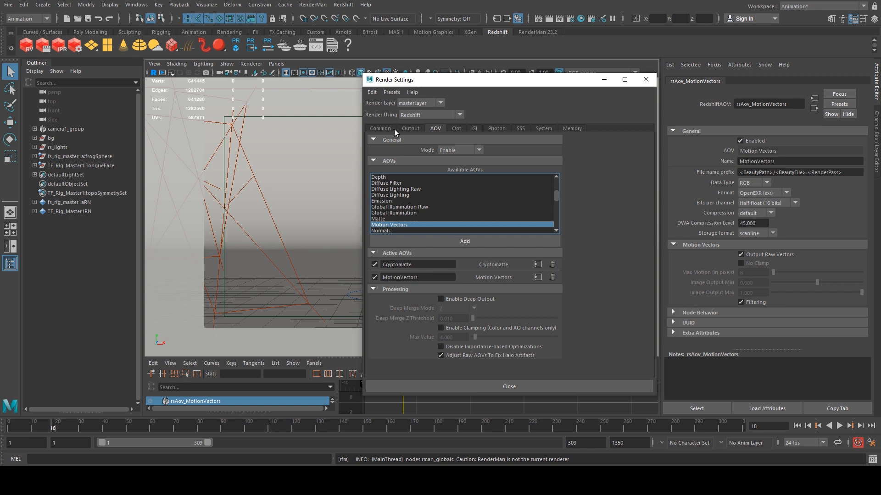
pyautogui.moveTo(383, 130)
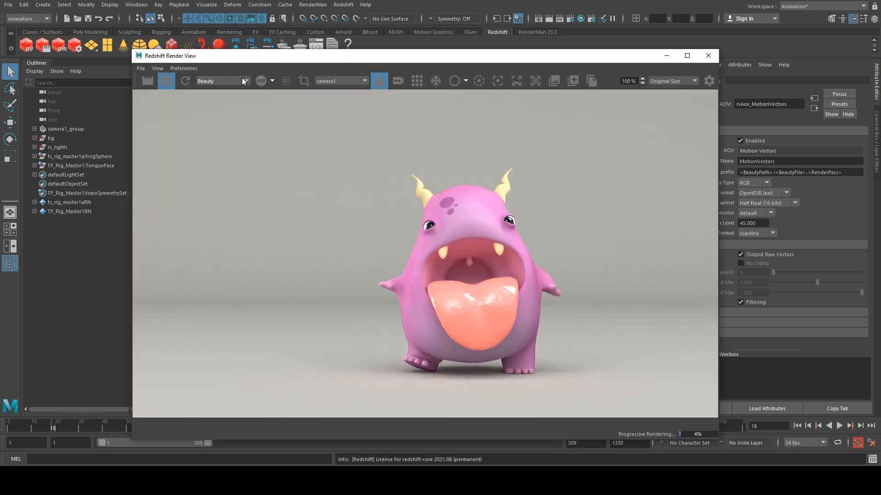
pyautogui.click(221, 81)
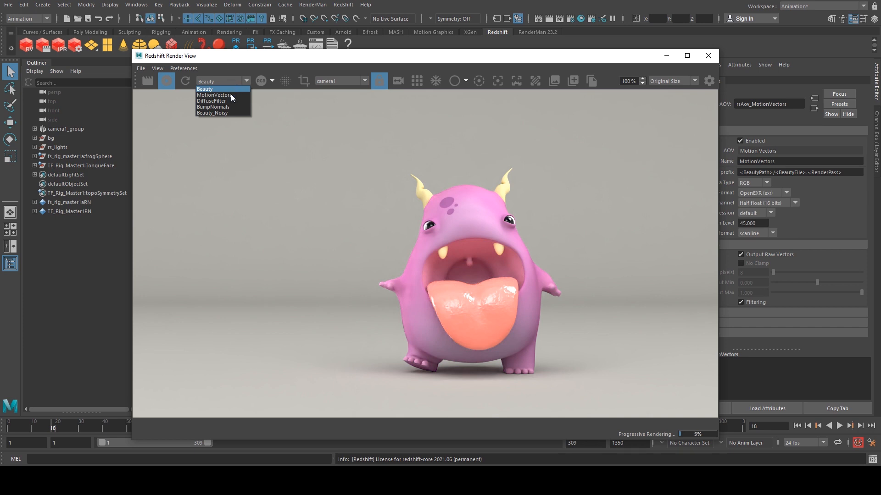
pyautogui.click(214, 94)
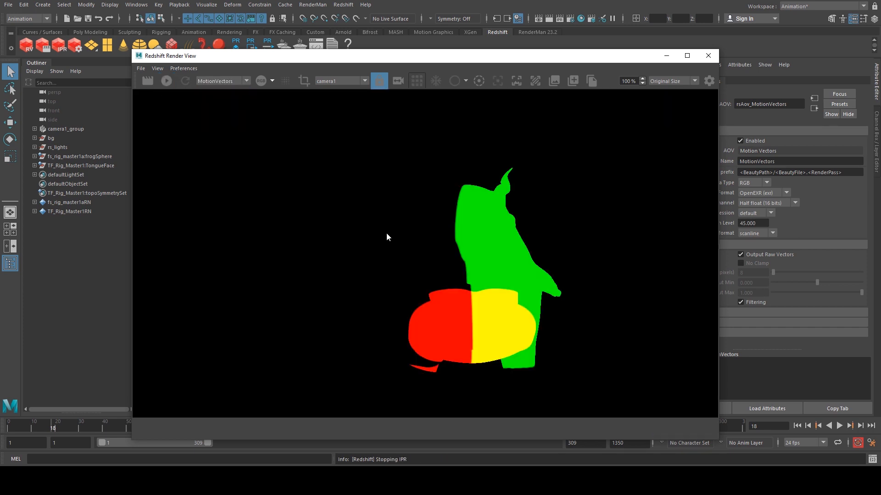
pyautogui.moveTo(229, 99)
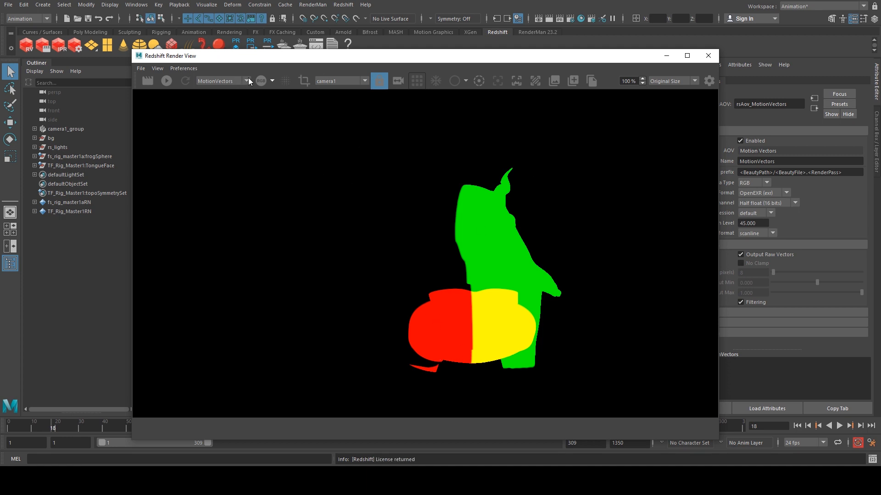
pyautogui.click(219, 81)
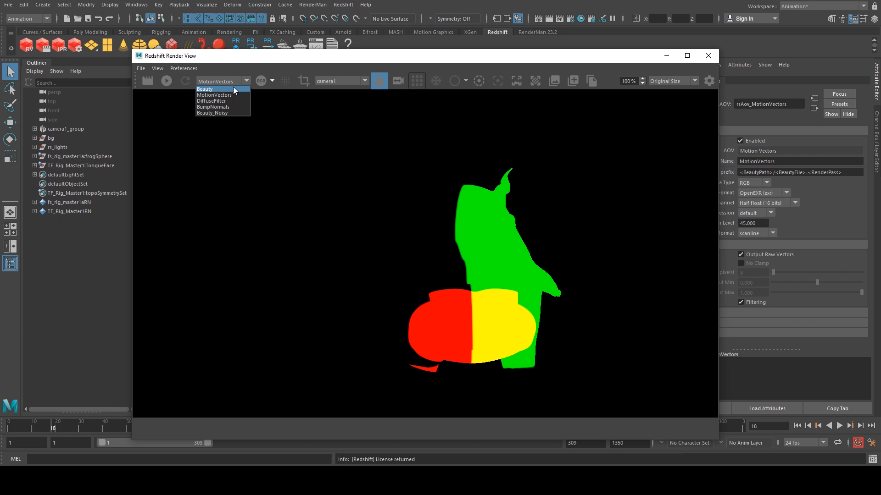
pyautogui.click(204, 89)
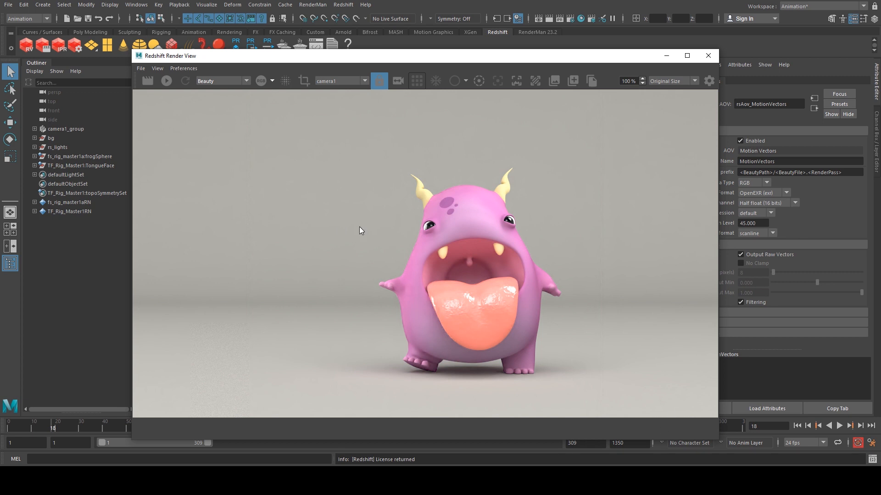
pyautogui.moveTo(510, 207)
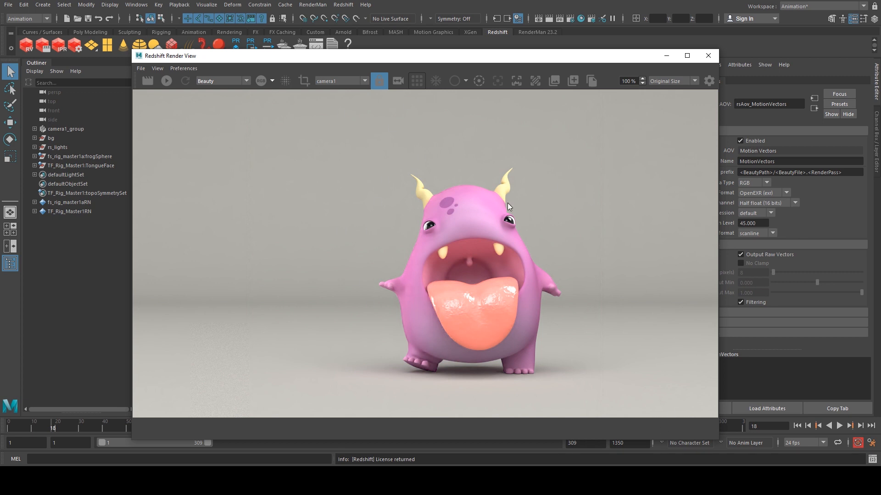
pyautogui.moveTo(496, 172)
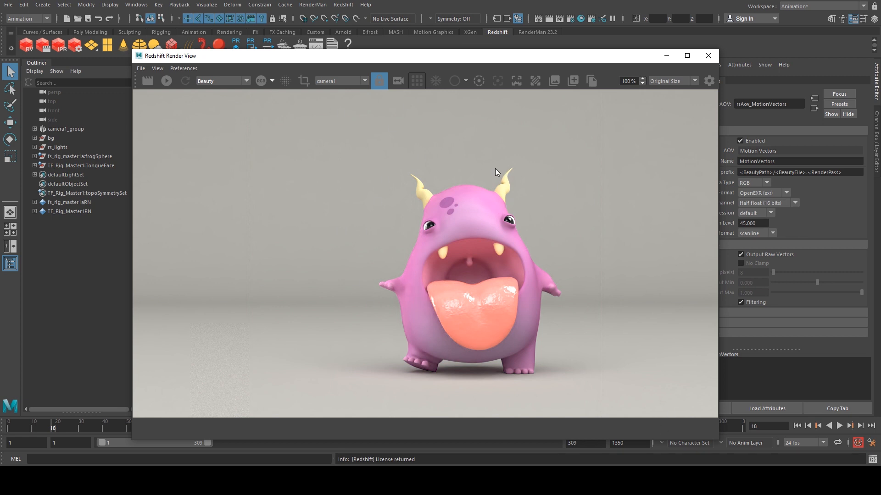
pyautogui.moveTo(413, 119)
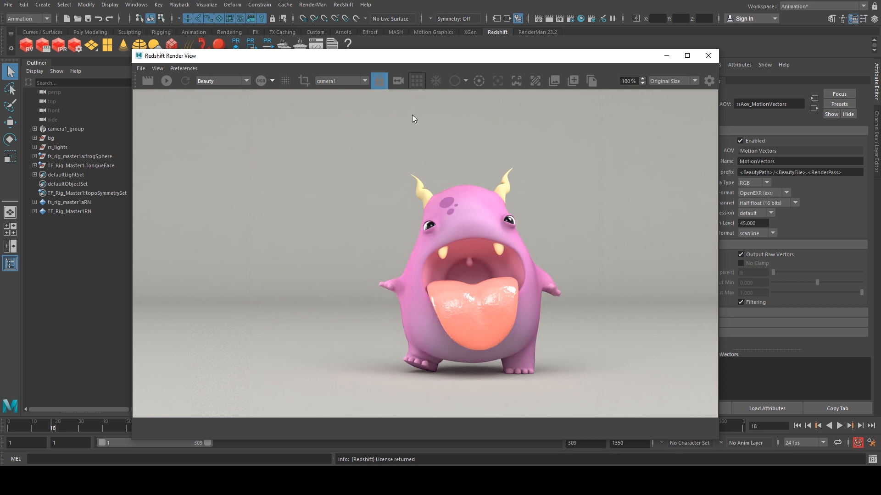
# Step: Switch Maya's menu set from Animation to Rendering
pyautogui.click(26, 18)
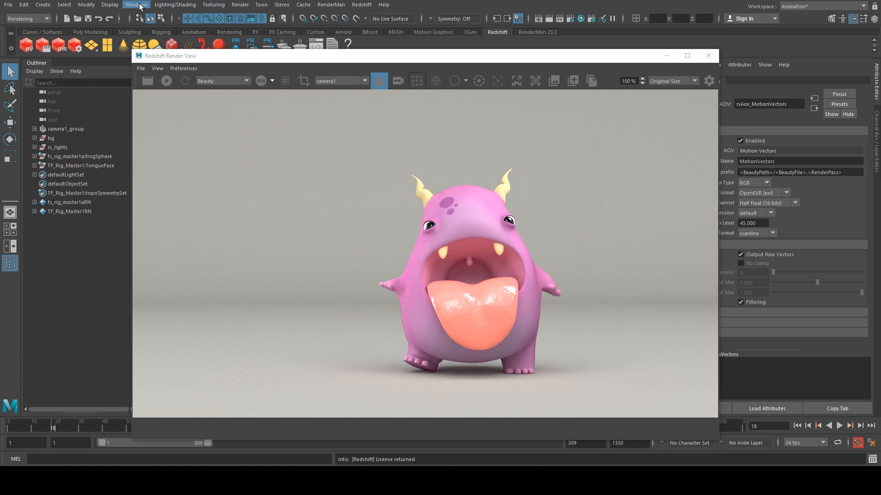
pyautogui.click(239, 4)
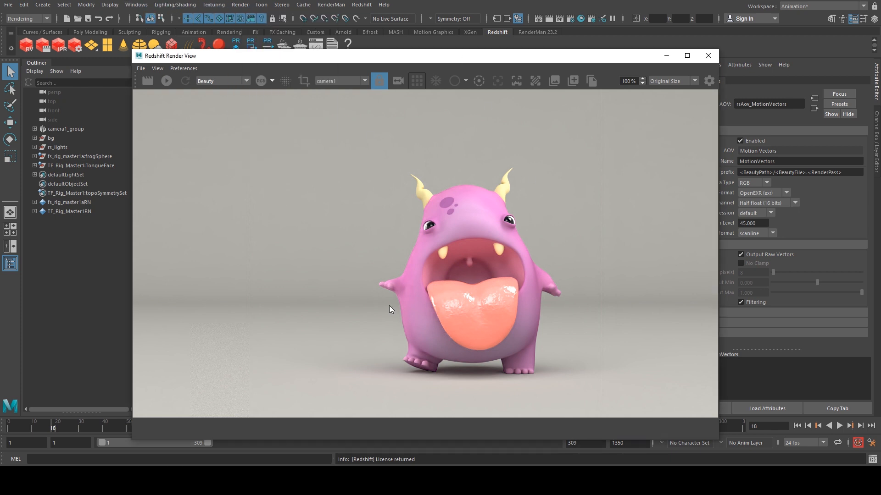
pyautogui.moveTo(365, 298)
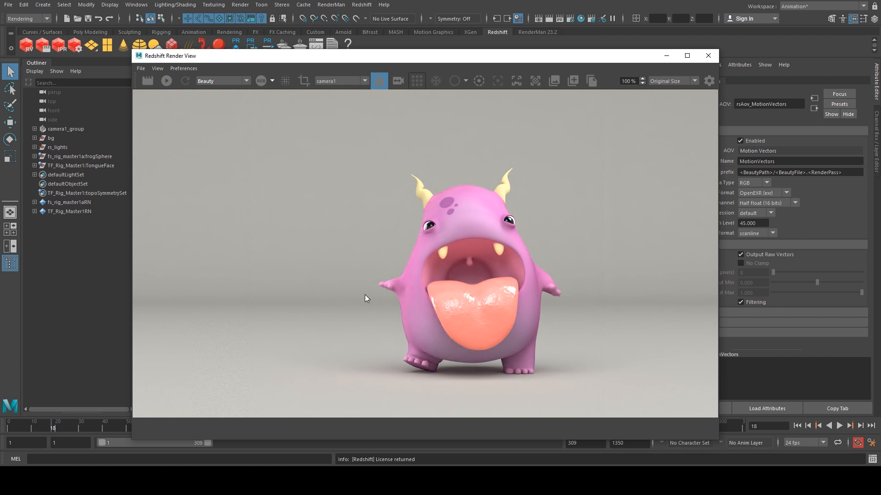
pyautogui.moveTo(365, 399)
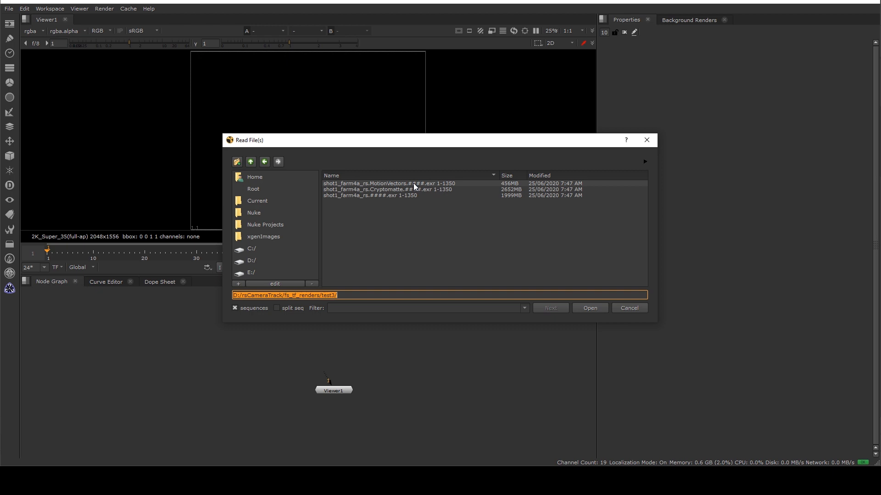
# Step: Read the MotionVectors, Cryptomatte and beauty EXR sequences into the script
pyautogui.click(389, 183)
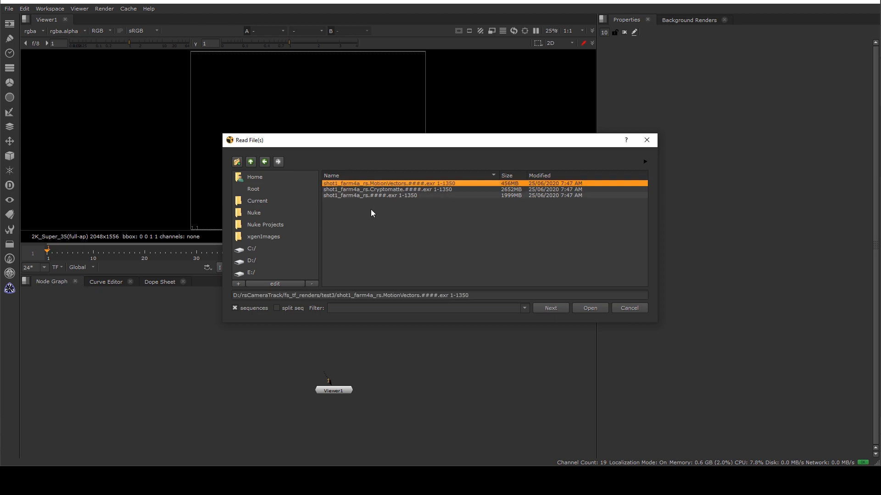
pyautogui.click(369, 195)
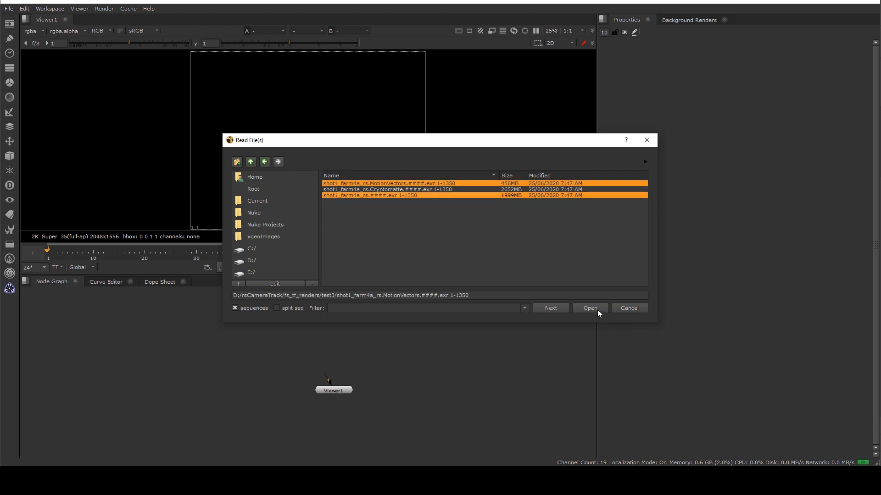
pyautogui.click(589, 308)
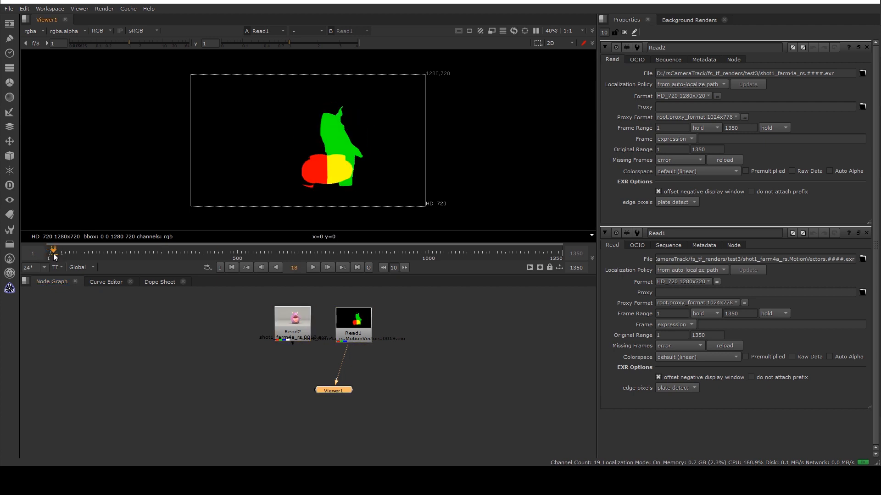
pyautogui.moveTo(349, 126)
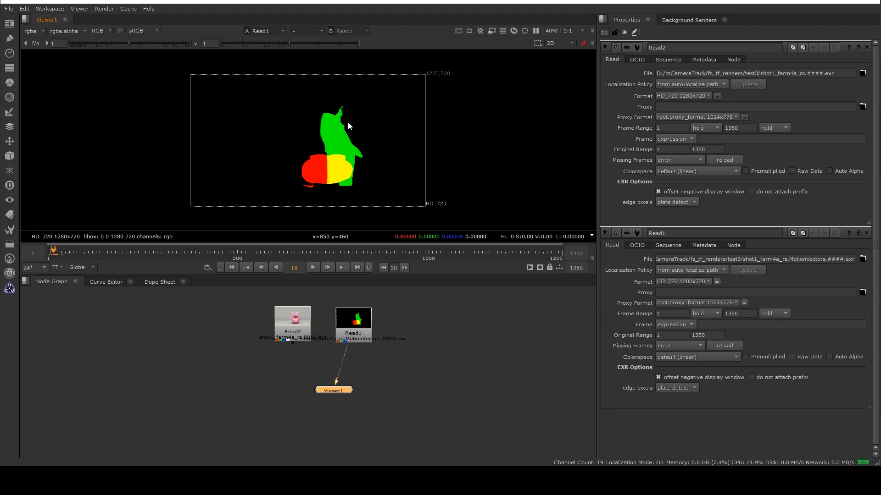
pyautogui.moveTo(349, 140)
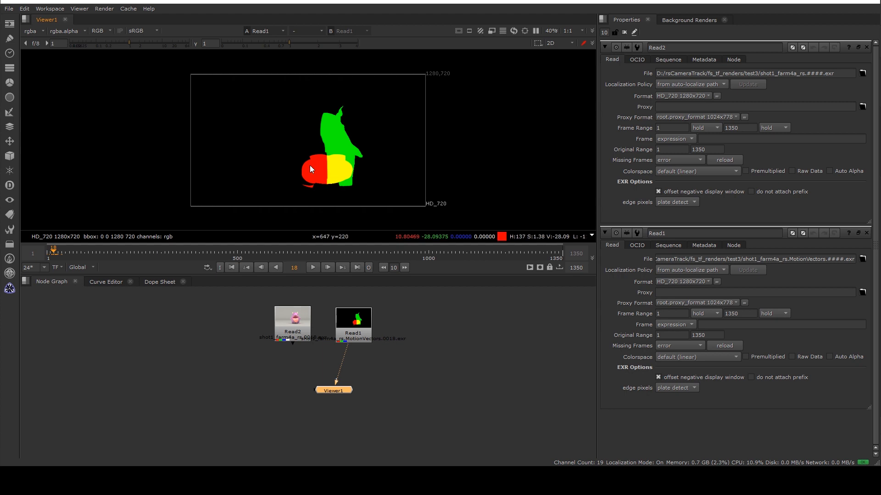
pyautogui.moveTo(51, 252)
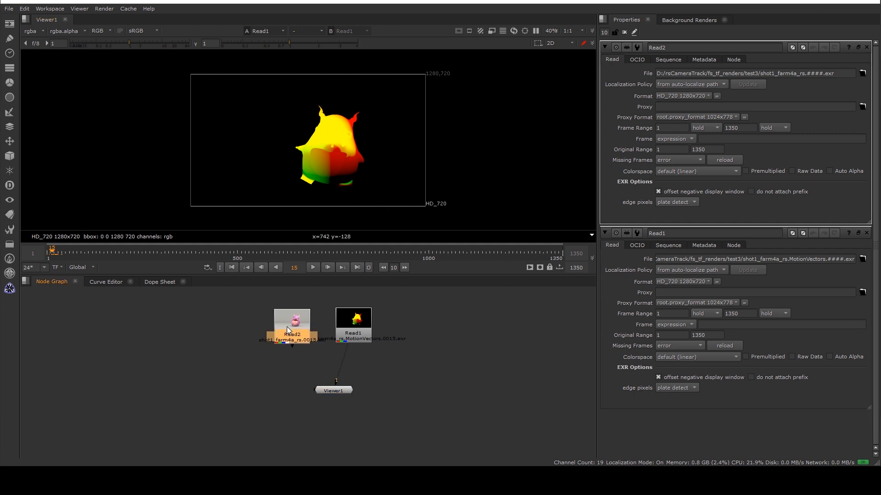
# Step: Connect Read2's beauty render to the Viewer
pyautogui.click(292, 323)
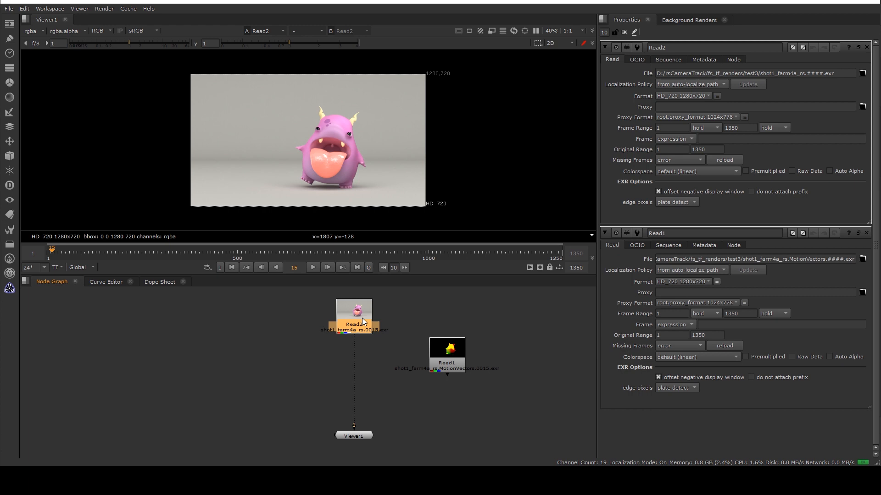
pyautogui.moveTo(377, 305)
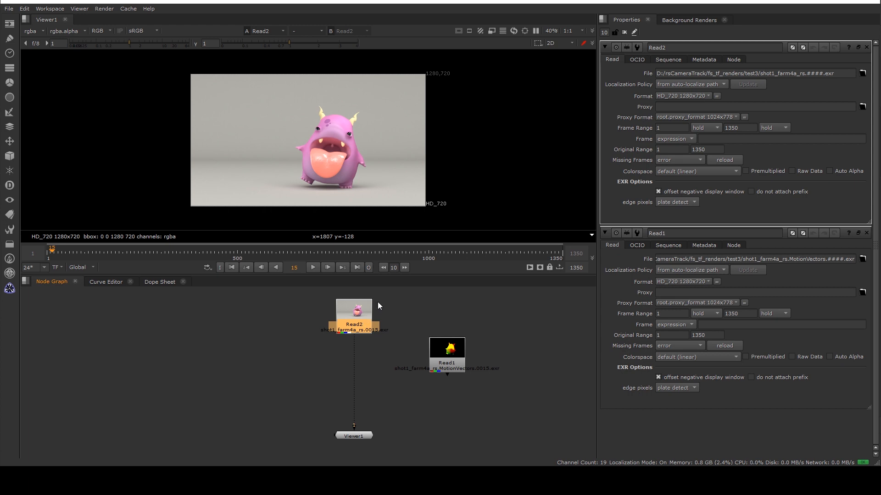
# Step: Add a Shuffle node under Read2 via the Tab menu ('shuff')
pyautogui.write('shuff')
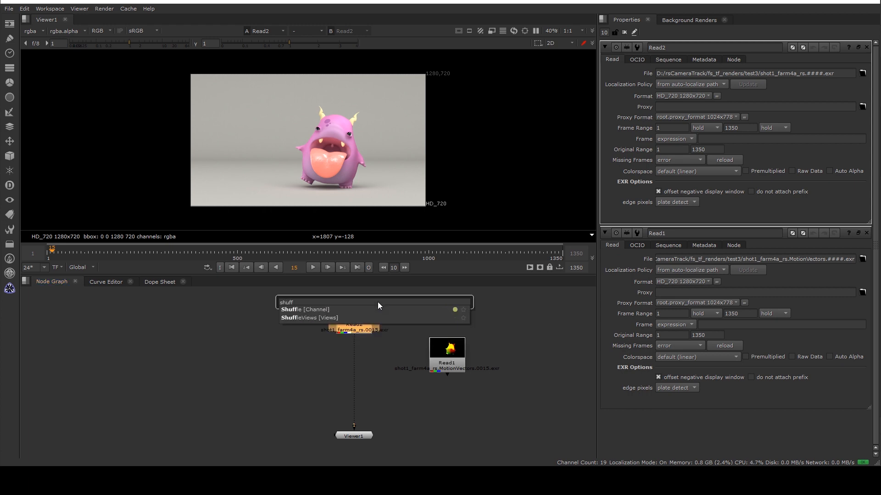
pyautogui.click(302, 309)
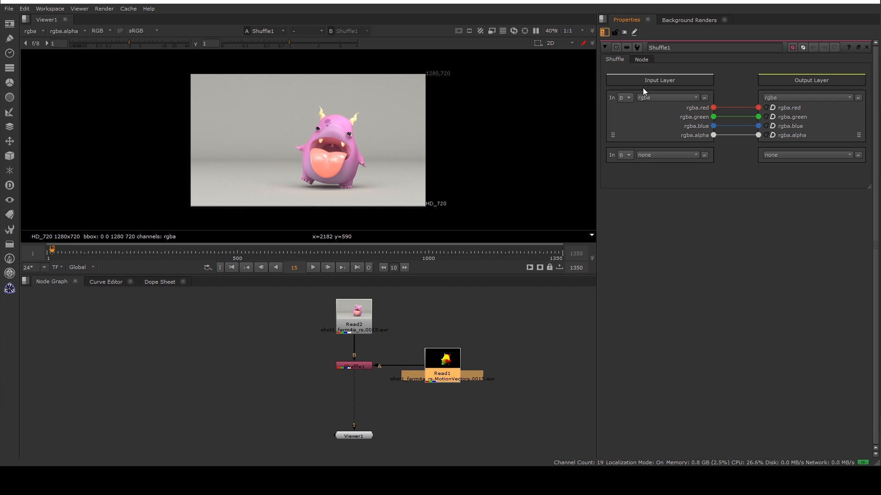
# Step: Set Shuffle1's second input to A/rgba and write it into the motion output layer
pyautogui.click(622, 155)
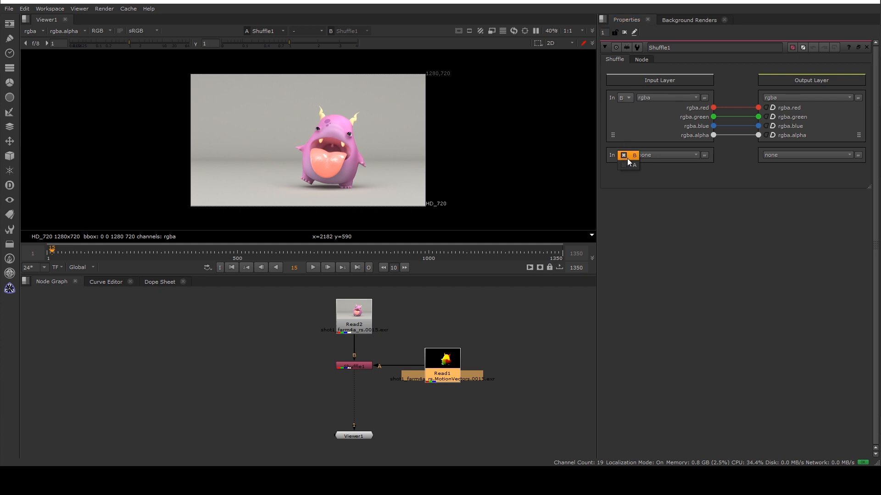
pyautogui.click(622, 155)
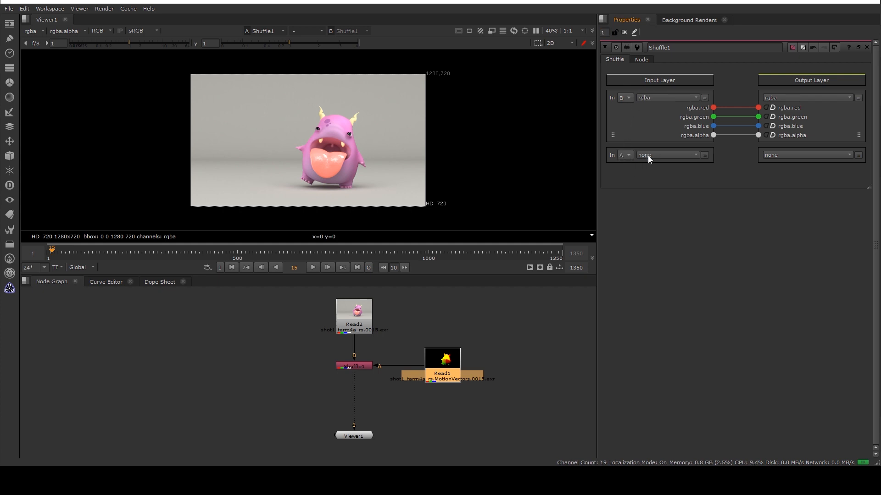
pyautogui.click(667, 155)
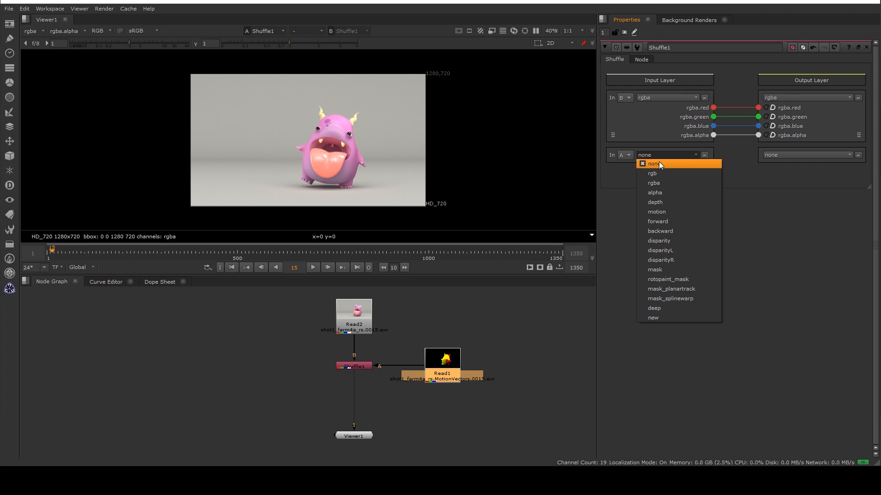
pyautogui.click(653, 183)
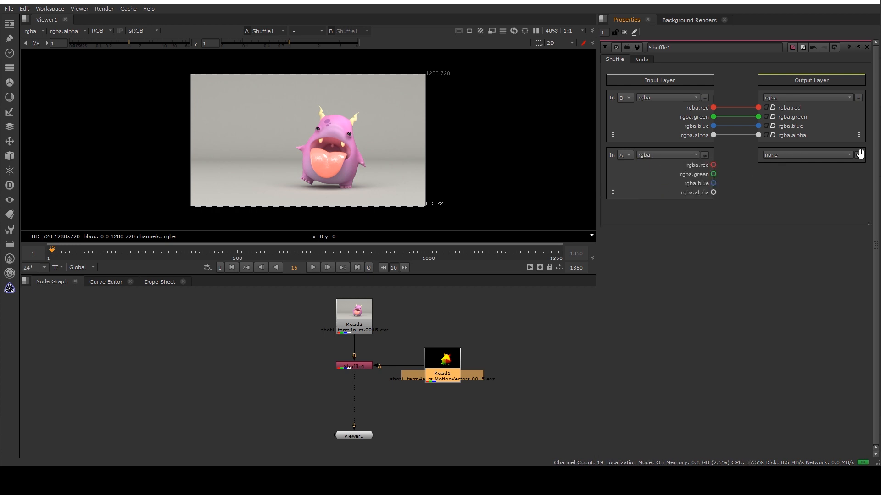
pyautogui.click(807, 155)
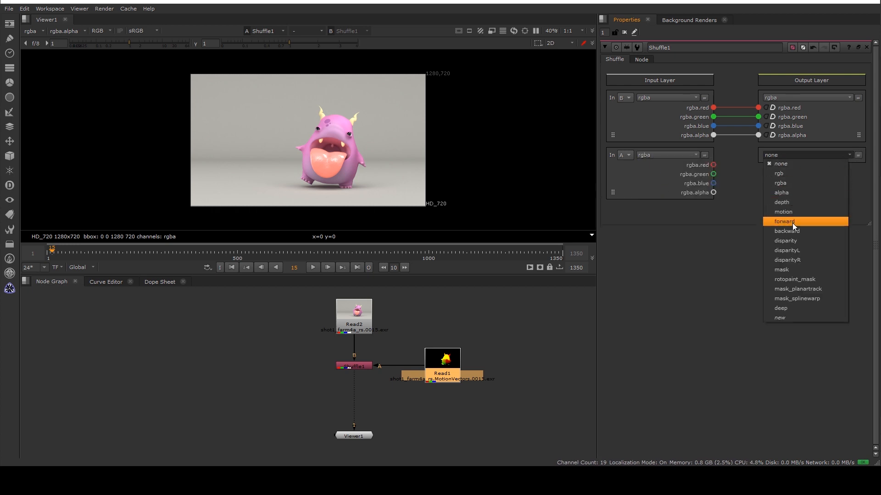
pyautogui.click(782, 212)
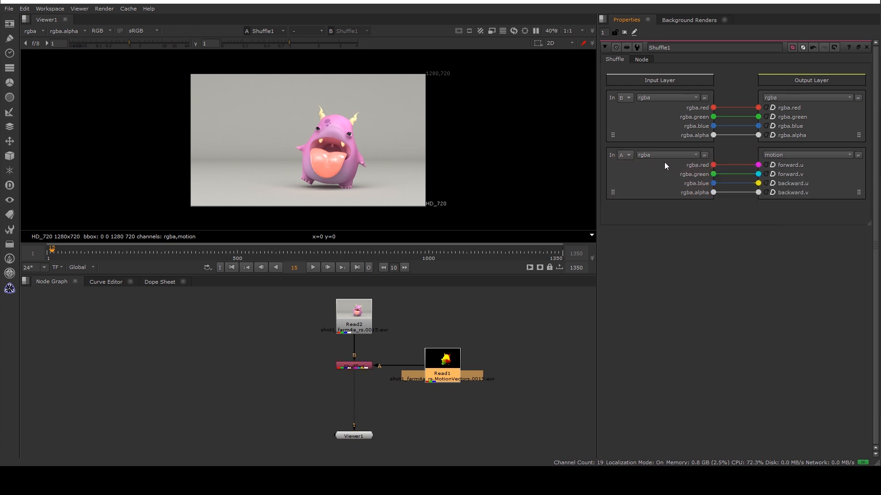
pyautogui.moveTo(644, 195)
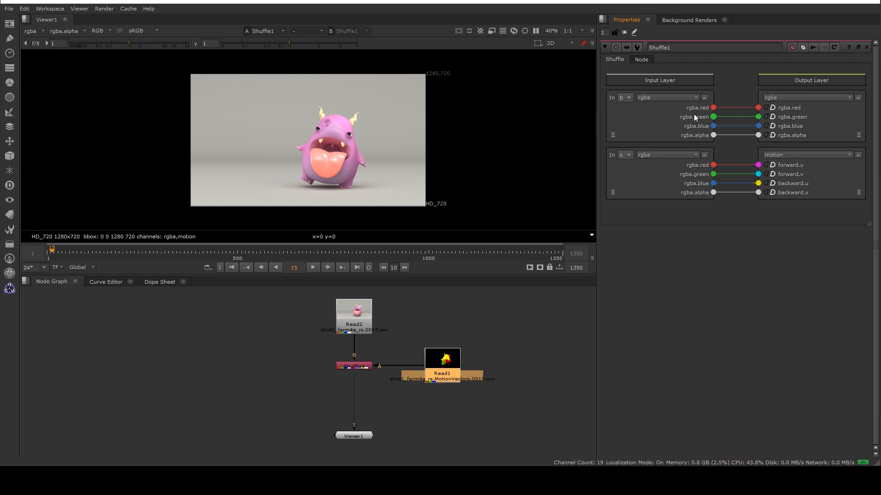
pyautogui.moveTo(644, 122)
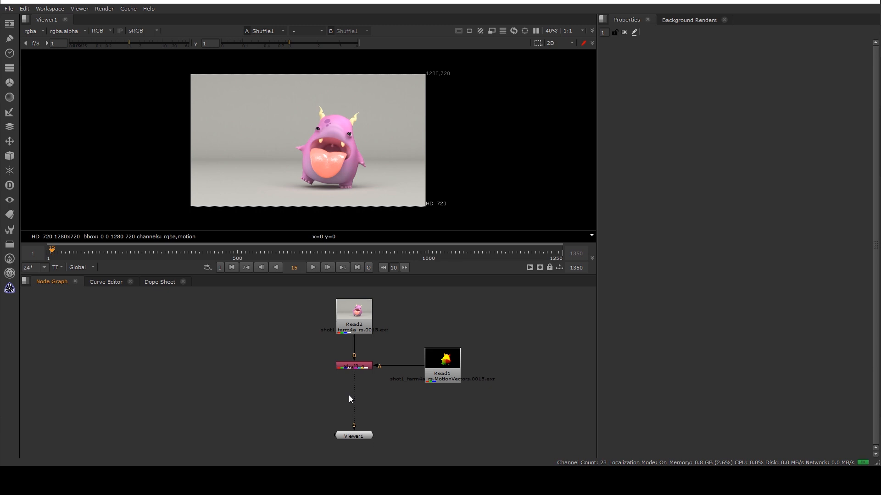
# Step: Add a VectorBlur node below Shuffle1 via the Tab menu ('ve')
pyautogui.write('ve')
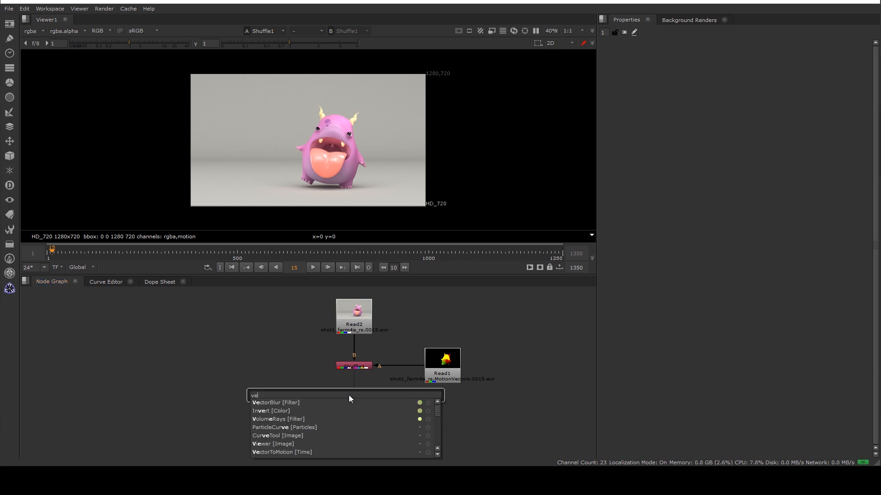
pyautogui.click(276, 402)
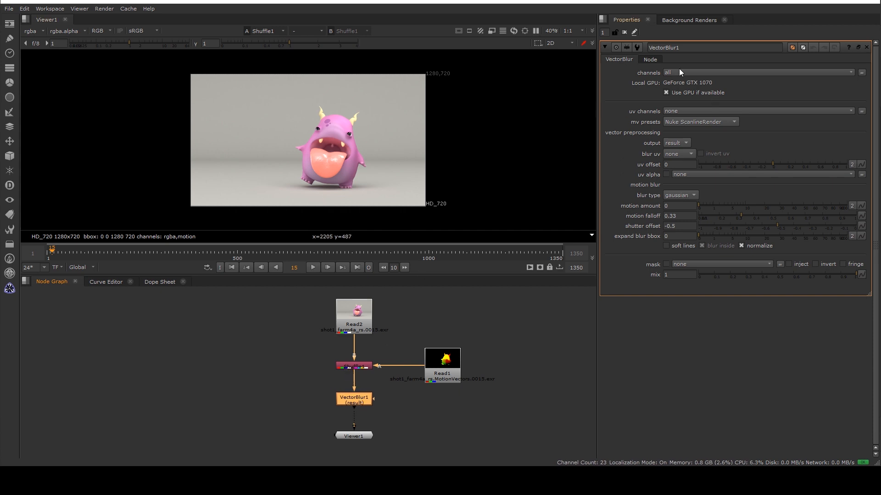
# Step: Set VectorBlur1's uv channels to motion and its mv preset to PRMan
pyautogui.click(759, 111)
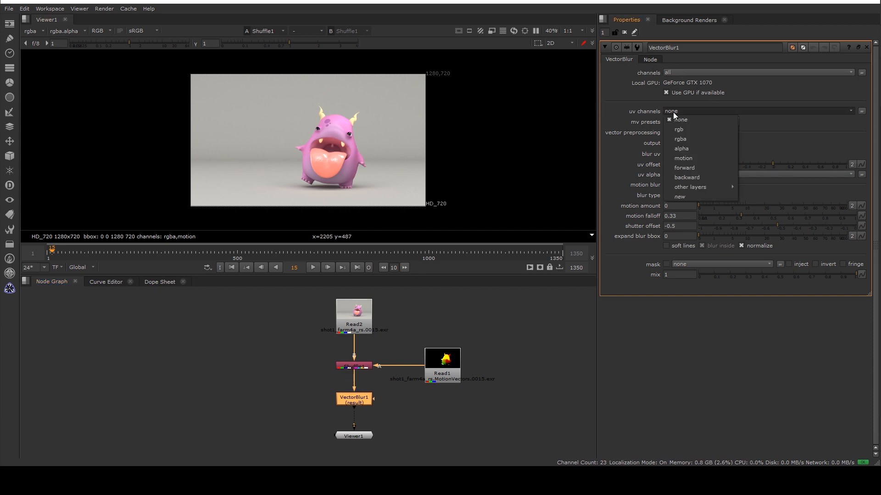
pyautogui.click(683, 158)
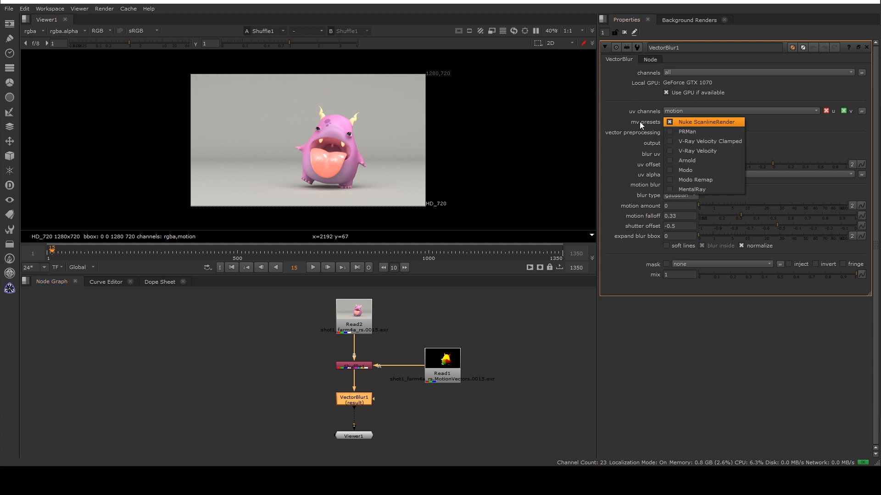
pyautogui.click(686, 131)
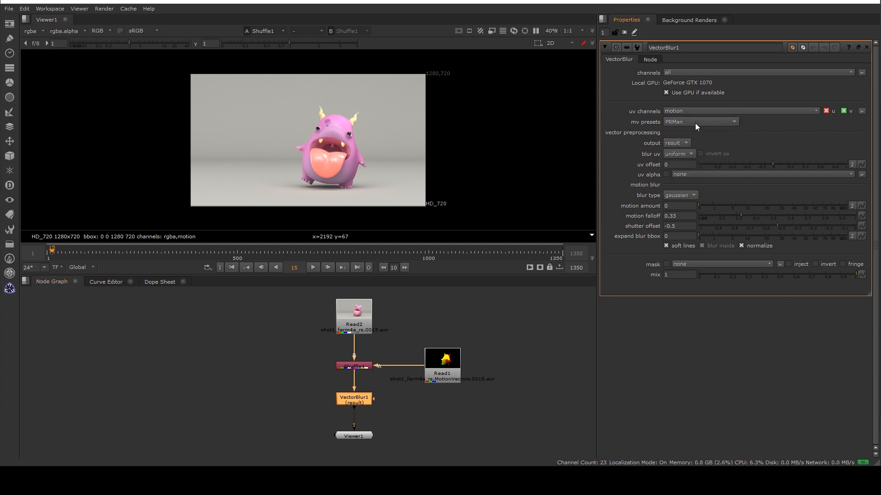
pyautogui.moveTo(559, 136)
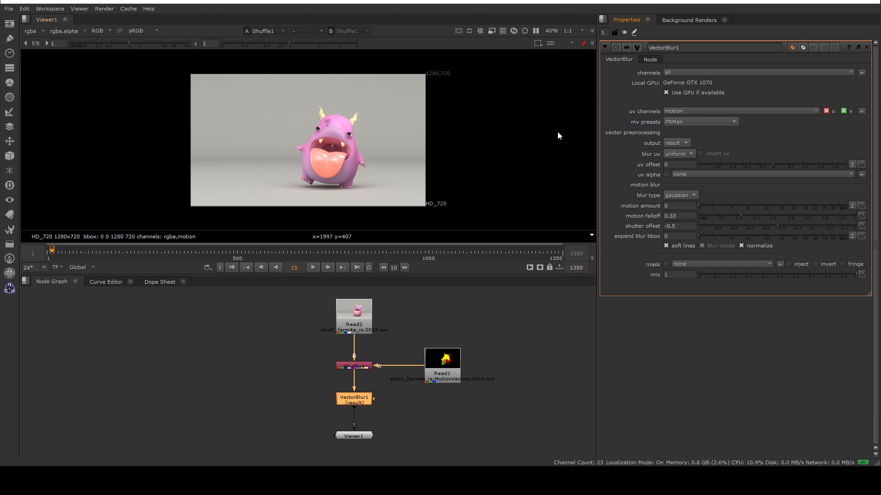
pyautogui.click(699, 122)
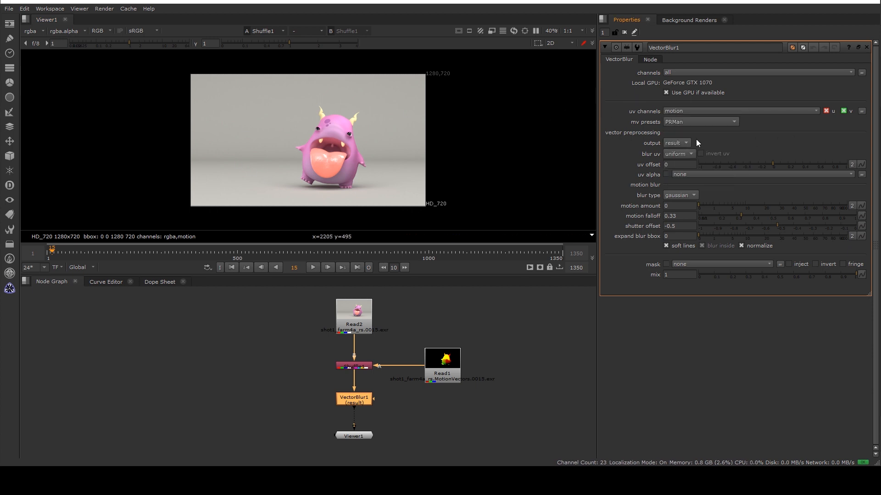
pyautogui.moveTo(582, 141)
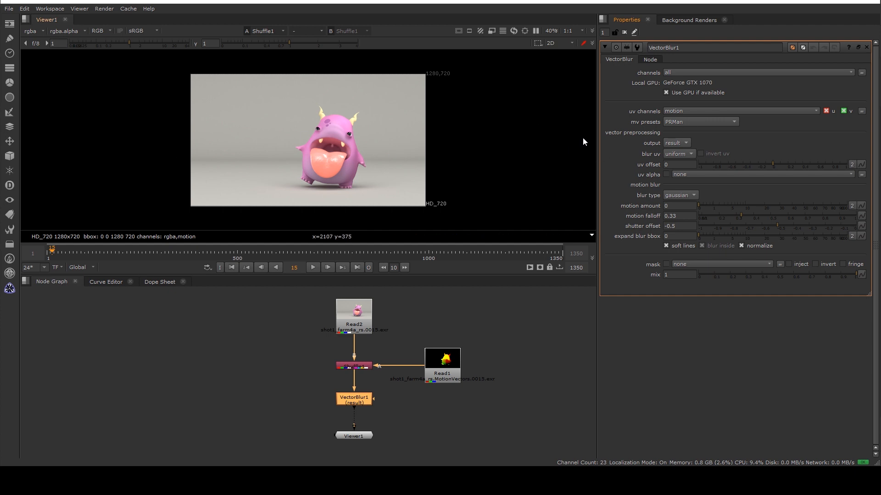
# Step: Raise VectorBlur1's motion amount to 2
pyautogui.tripleClick(680, 205)
pyautogui.write('2')
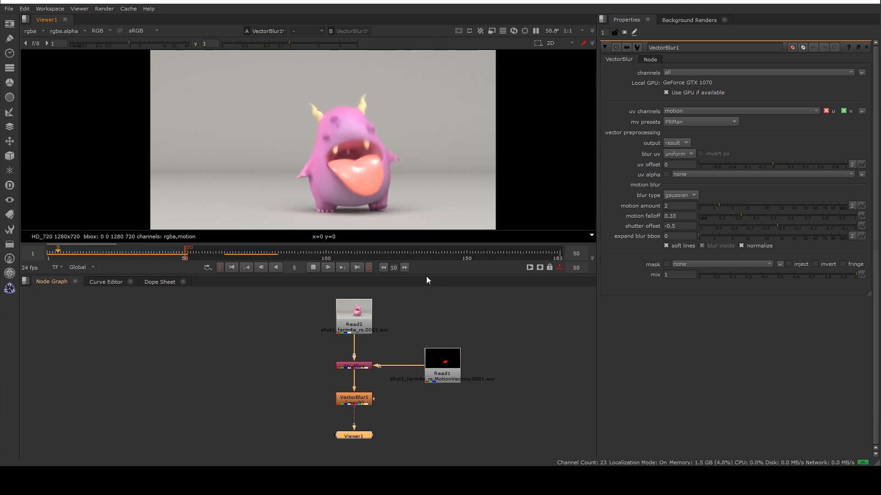
# Step: Stop viewer playback to inspect the motion blur on a still frame
pyautogui.click(328, 267)
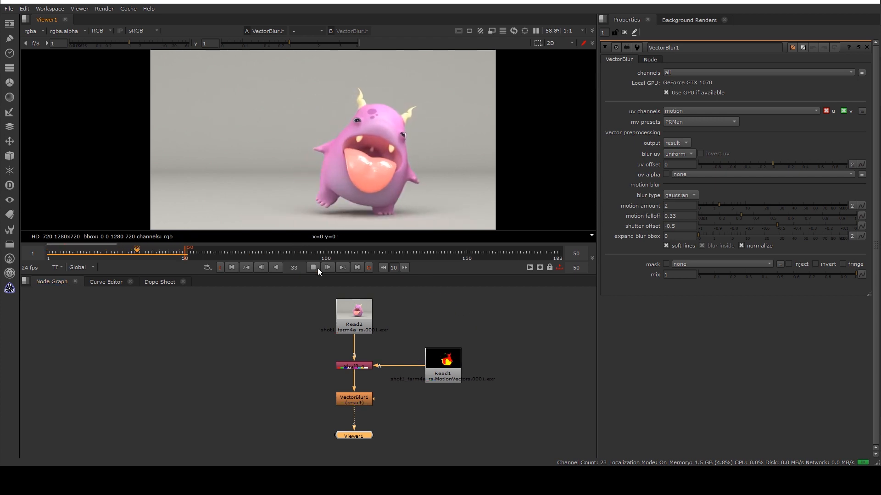
pyautogui.click(313, 267)
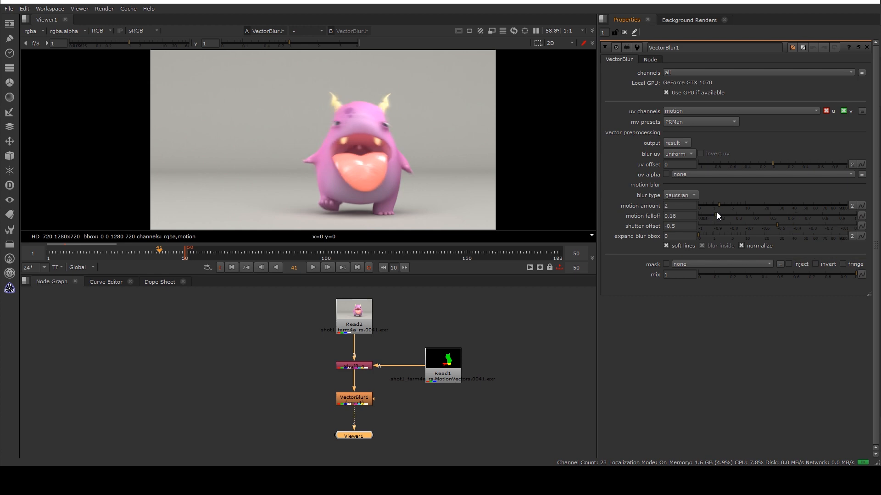
pyautogui.moveTo(587, 202)
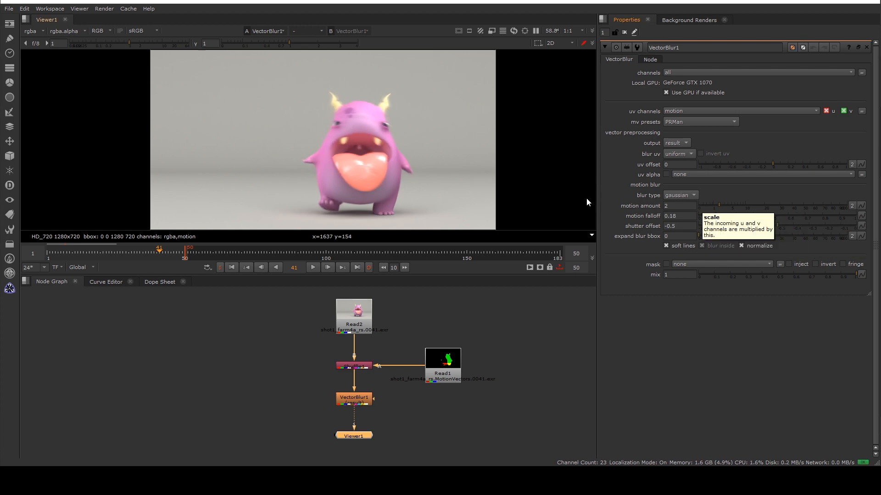
pyautogui.moveTo(669, 215)
pyautogui.write('.3')
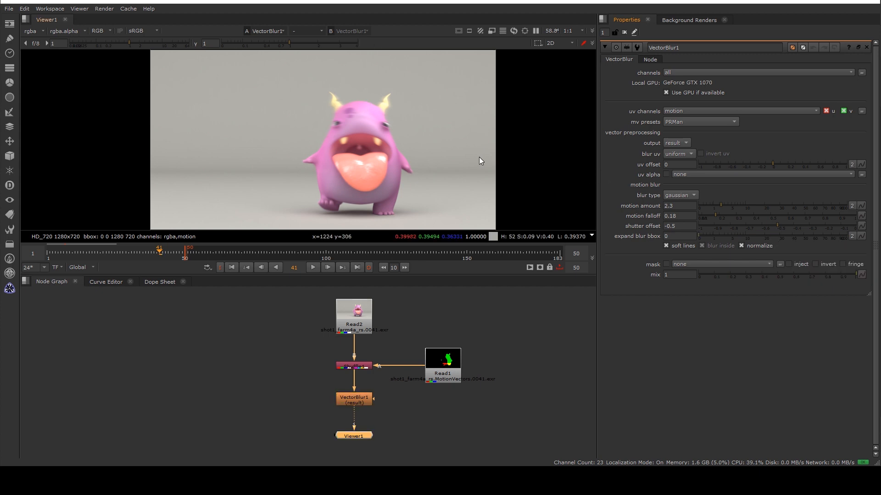
pyautogui.moveTo(237, 193)
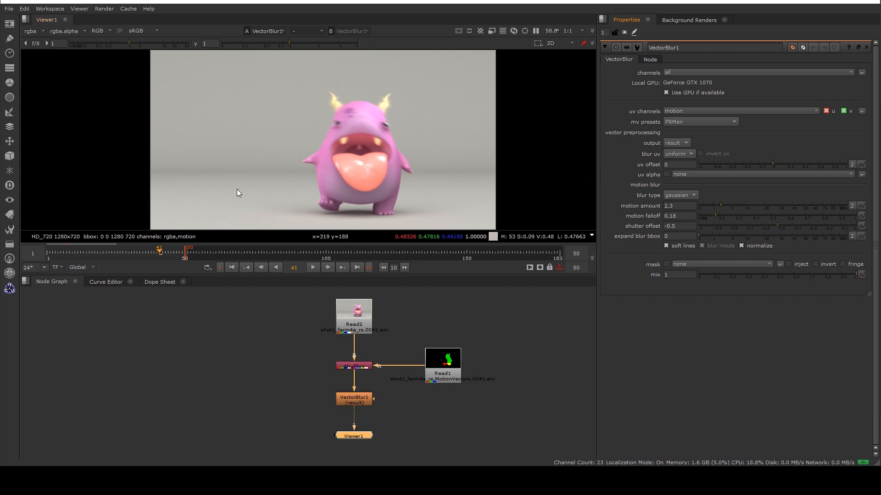
pyautogui.moveTo(219, 363)
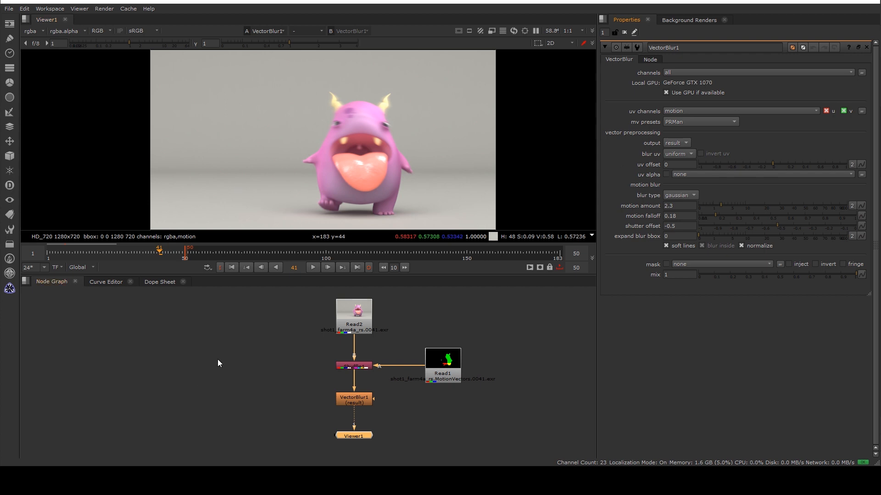